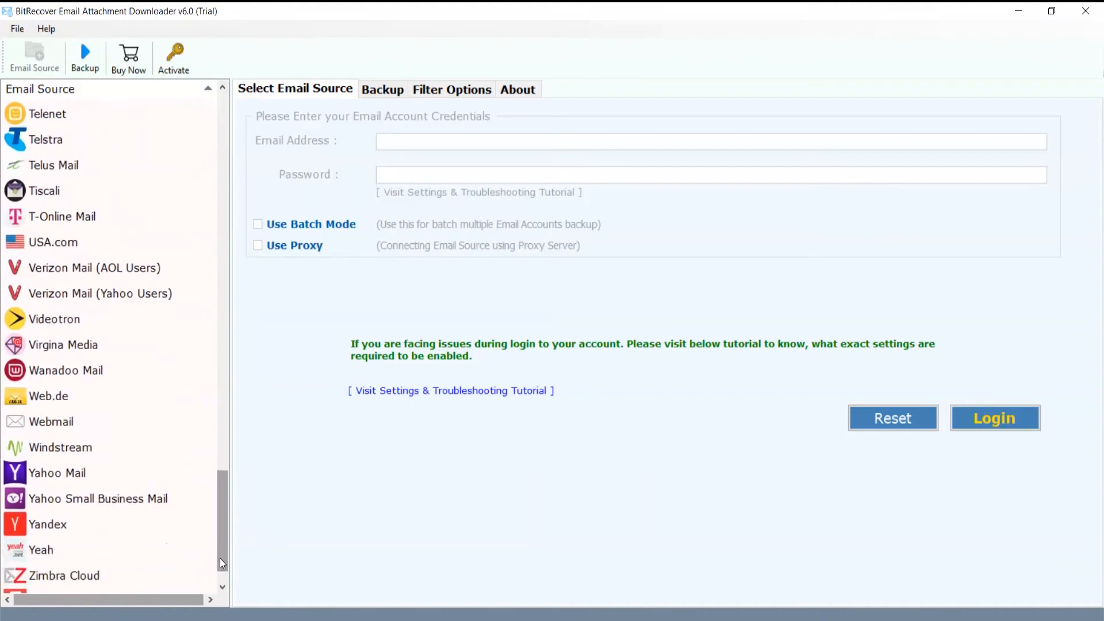
Select Yahoo Mail in the Email Source list, bringing up its login form
click(58, 473)
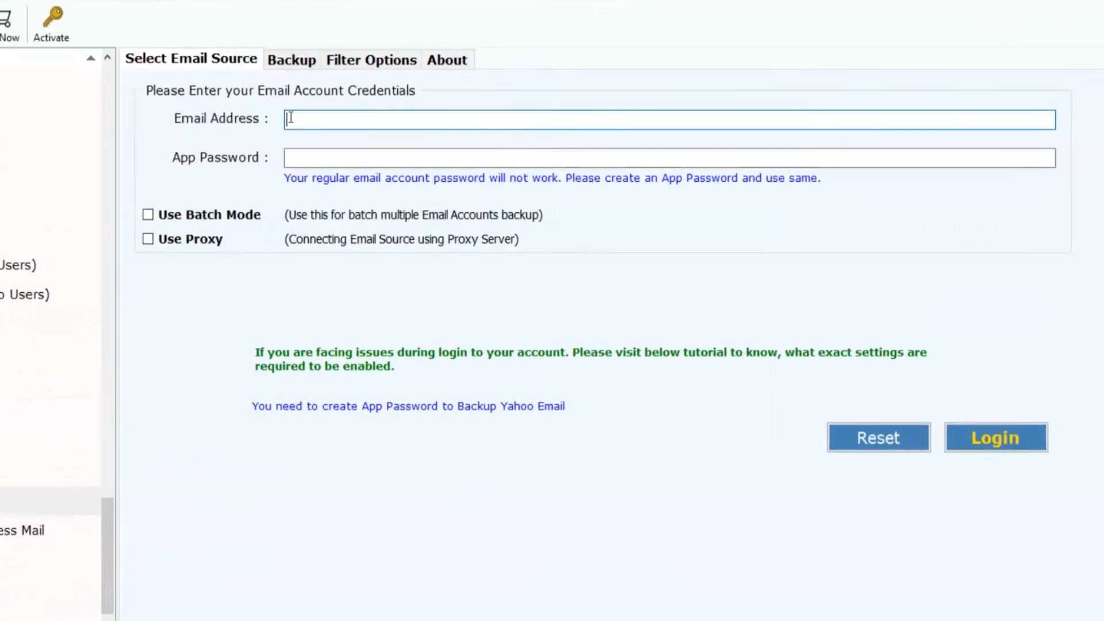
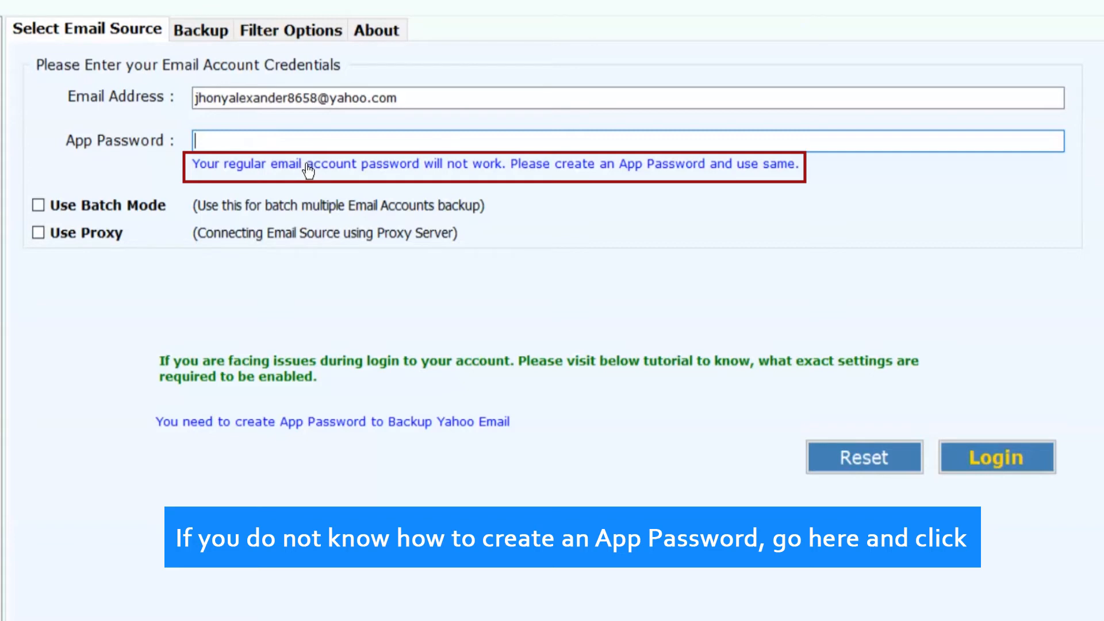
click(334, 422)
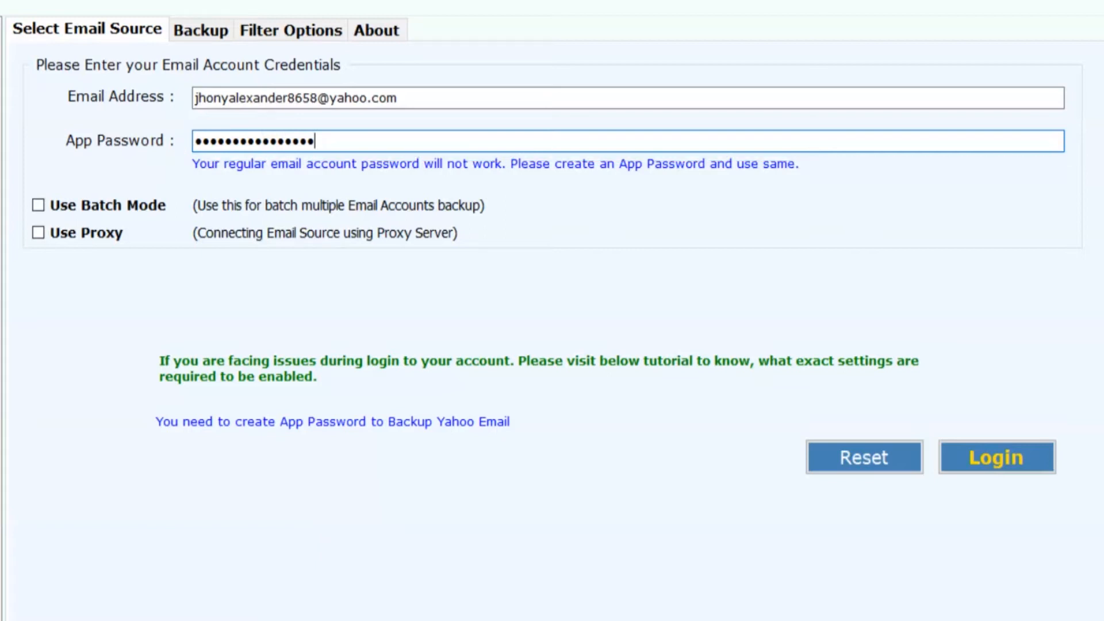
click(38, 205)
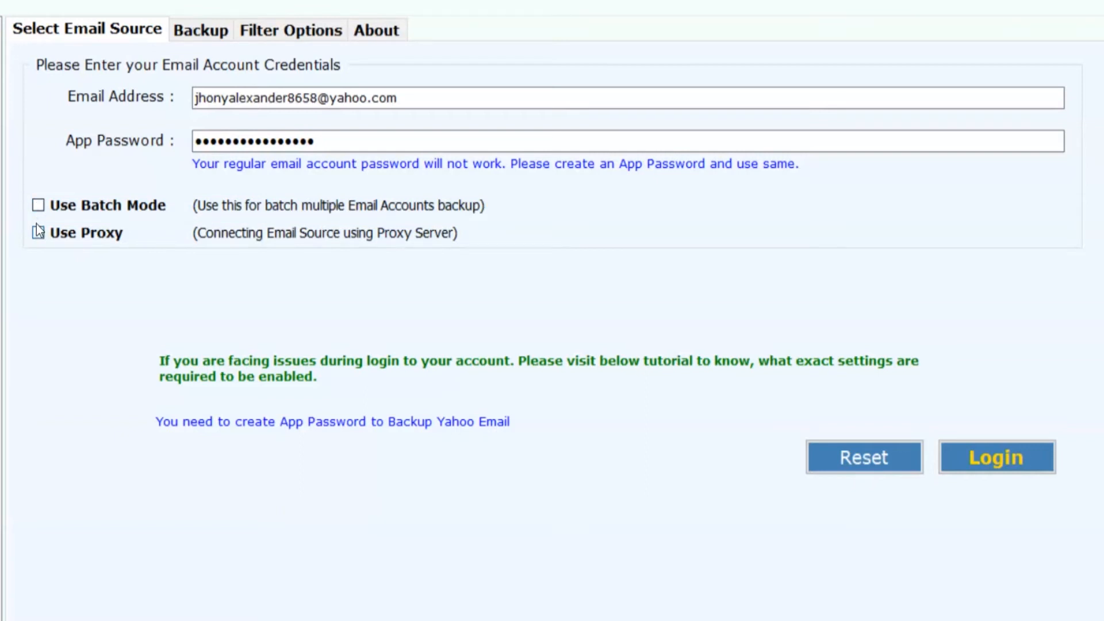
click(37, 232)
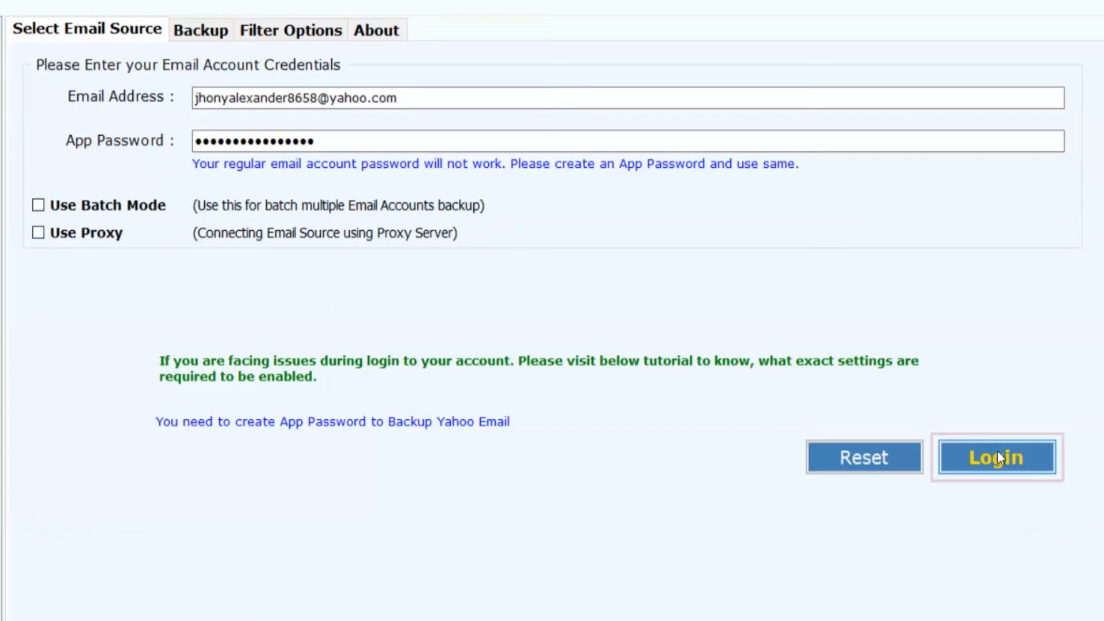
Log in to the Yahoo account so the backup options appear with a default destination path
click(997, 457)
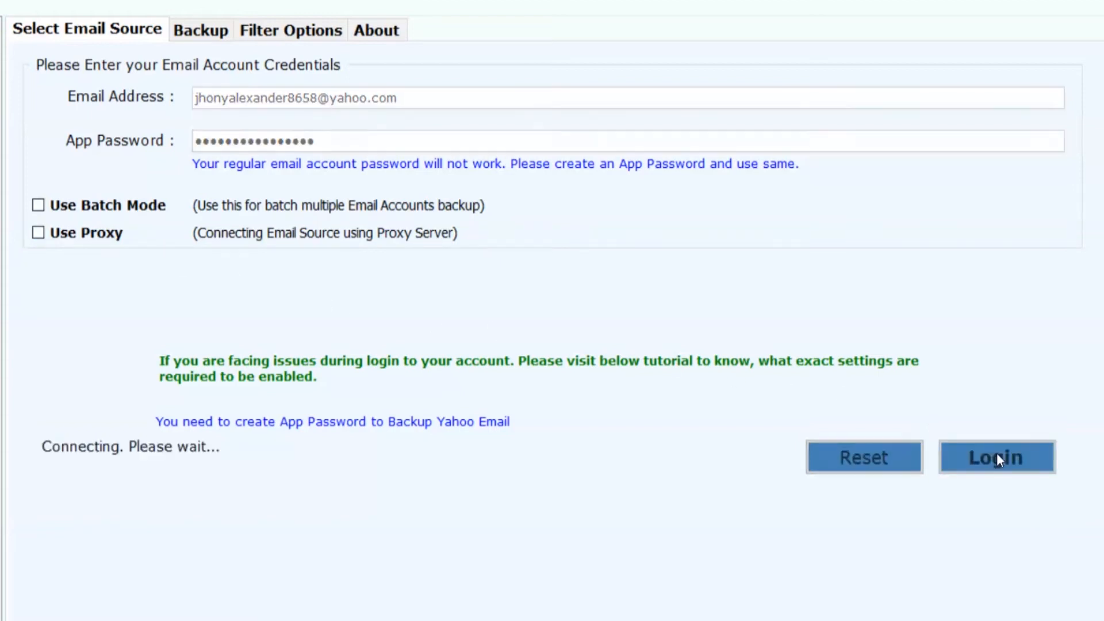
click(997, 457)
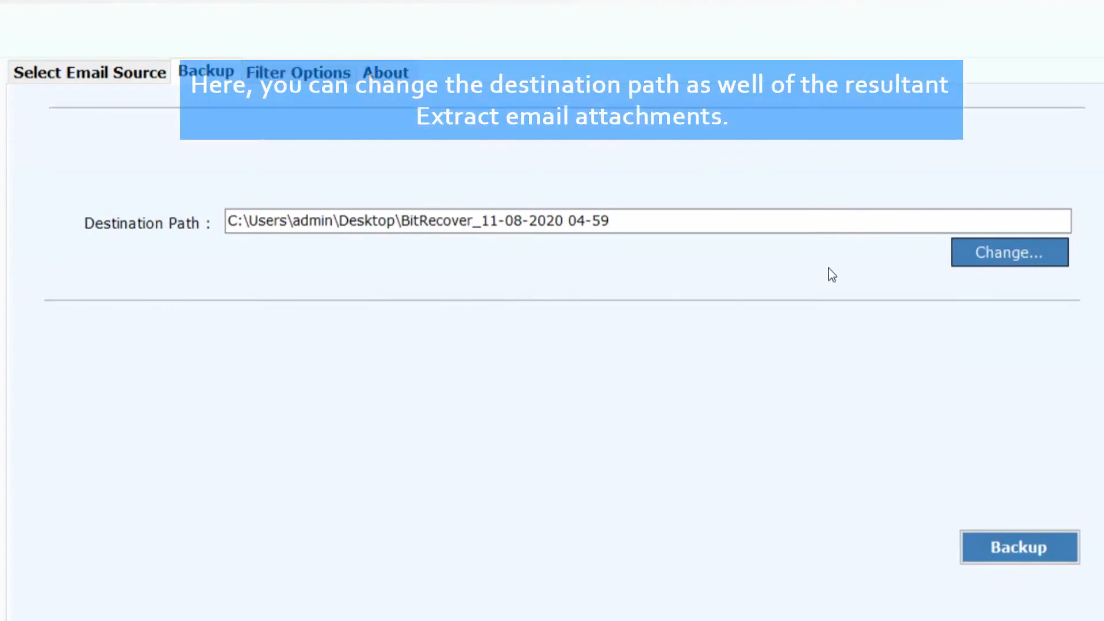
Change the destination to the Output folder on drive C and move on to filter options
click(1009, 252)
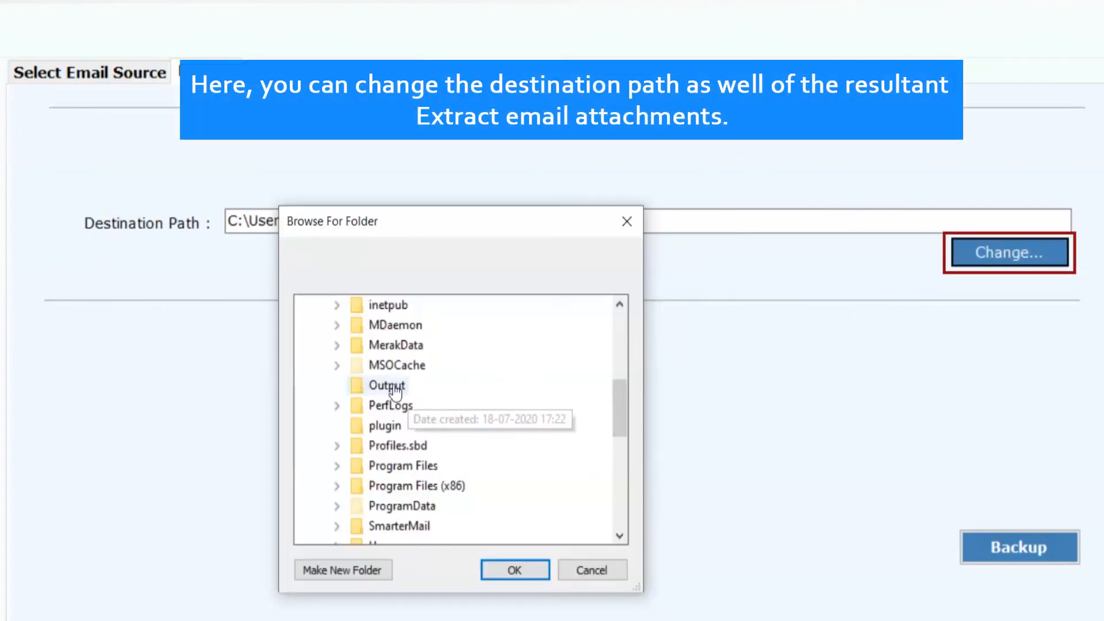
click(388, 385)
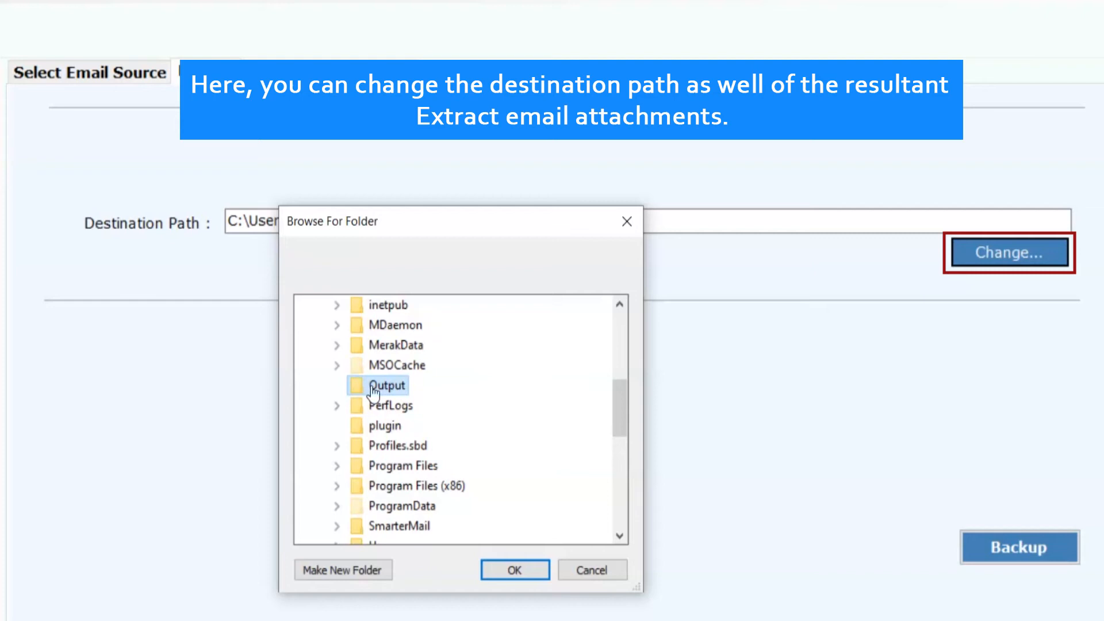
click(515, 570)
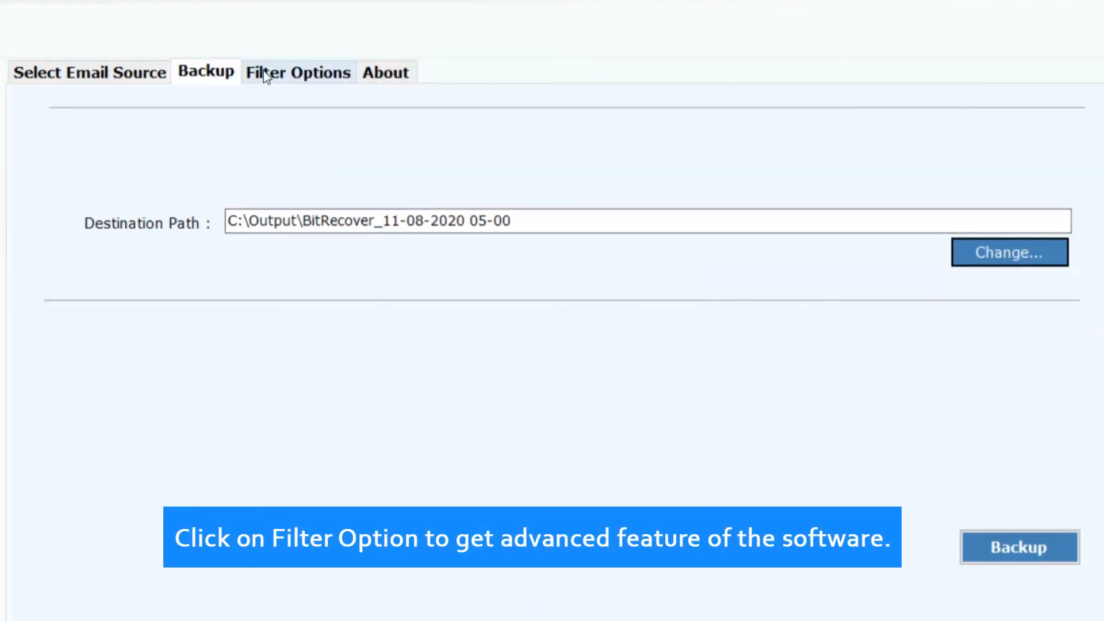
click(297, 71)
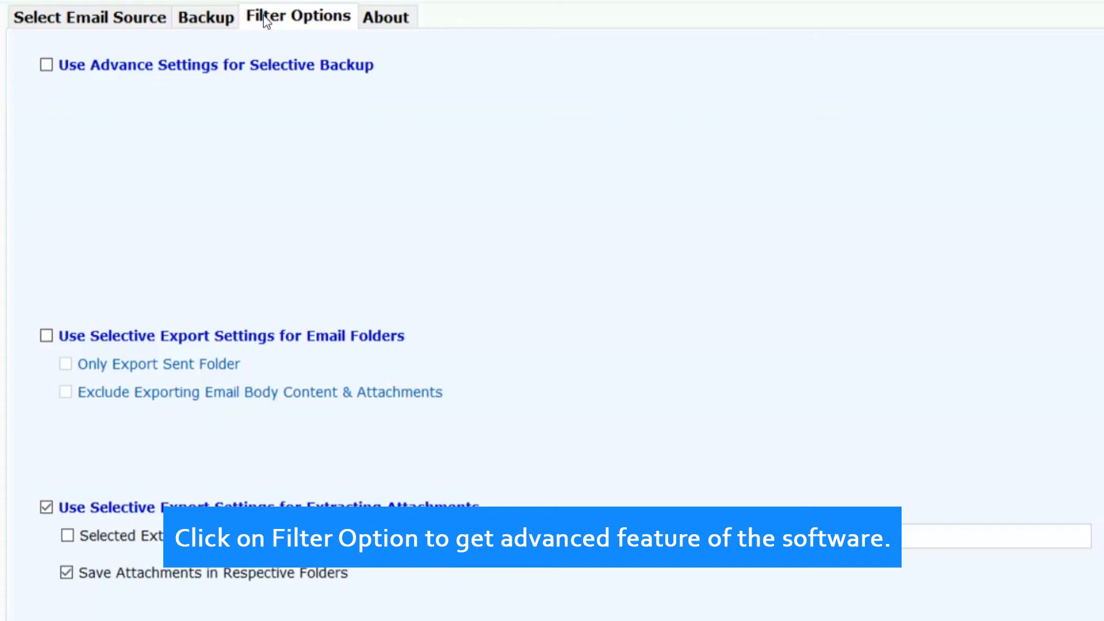
click(45, 64)
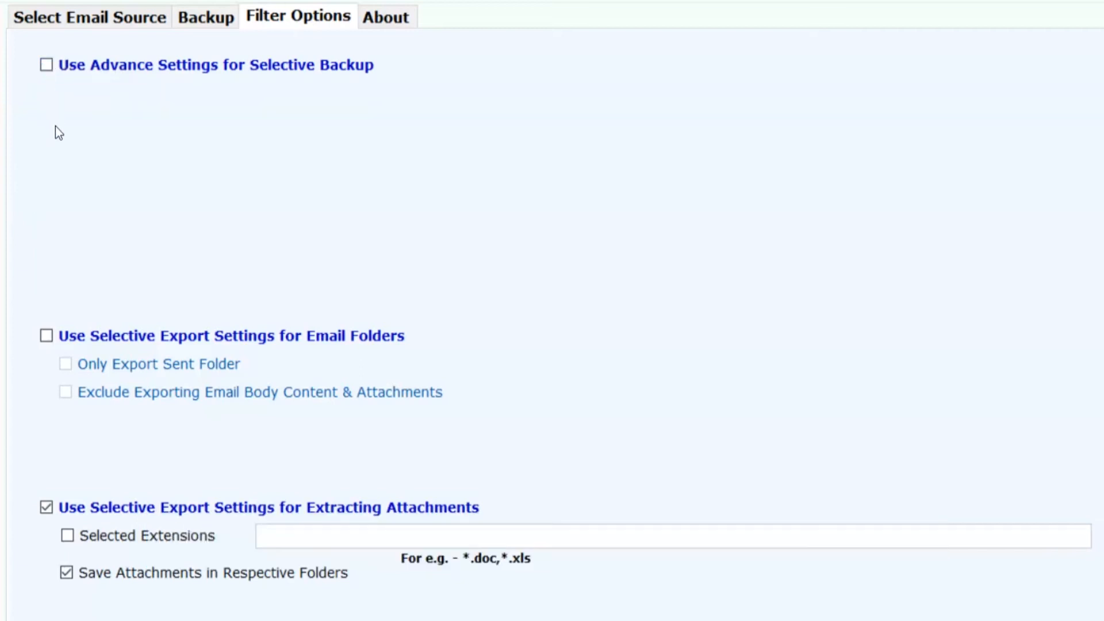
click(45, 507)
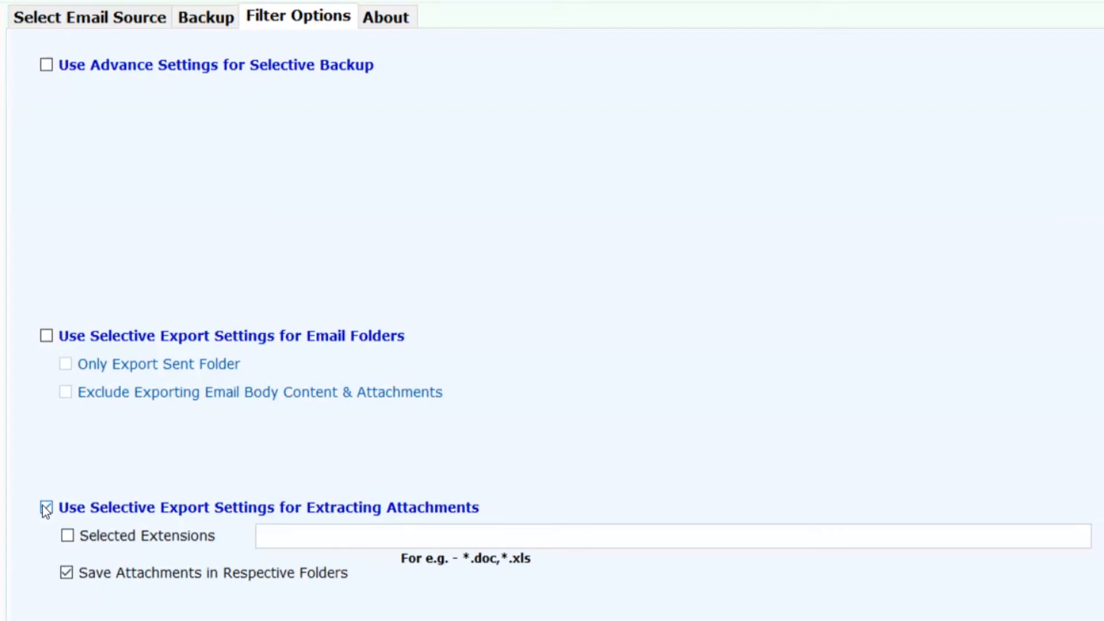
Enable Selected Extensions with *.docx,*.xlsx,*.png,*.pdf,*.jpg,*.zip as the allowed list
click(45, 507)
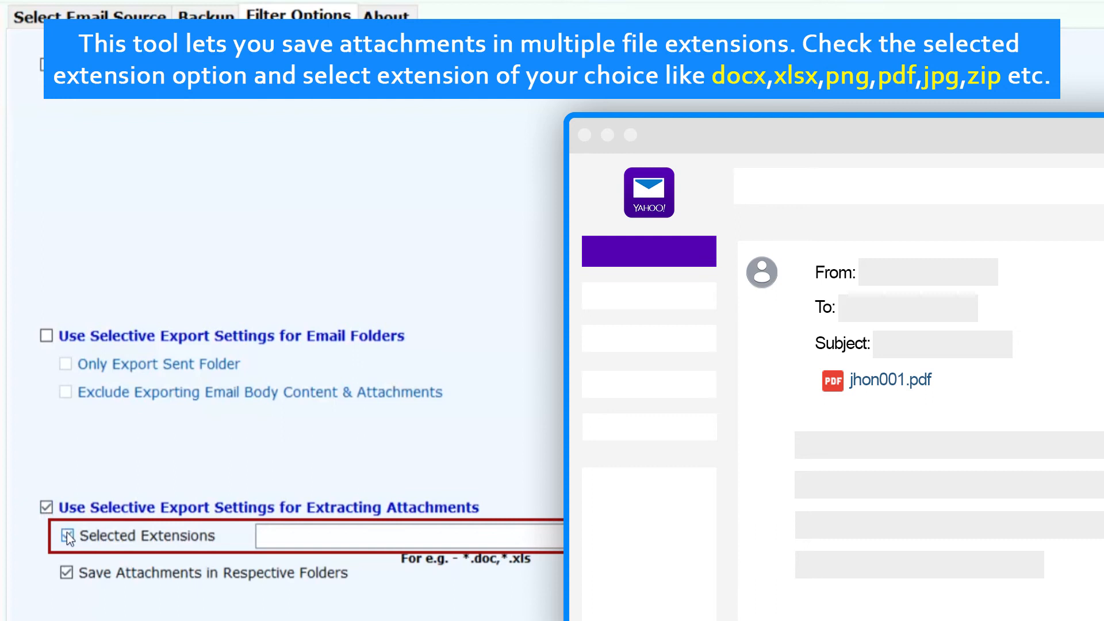
click(66, 536)
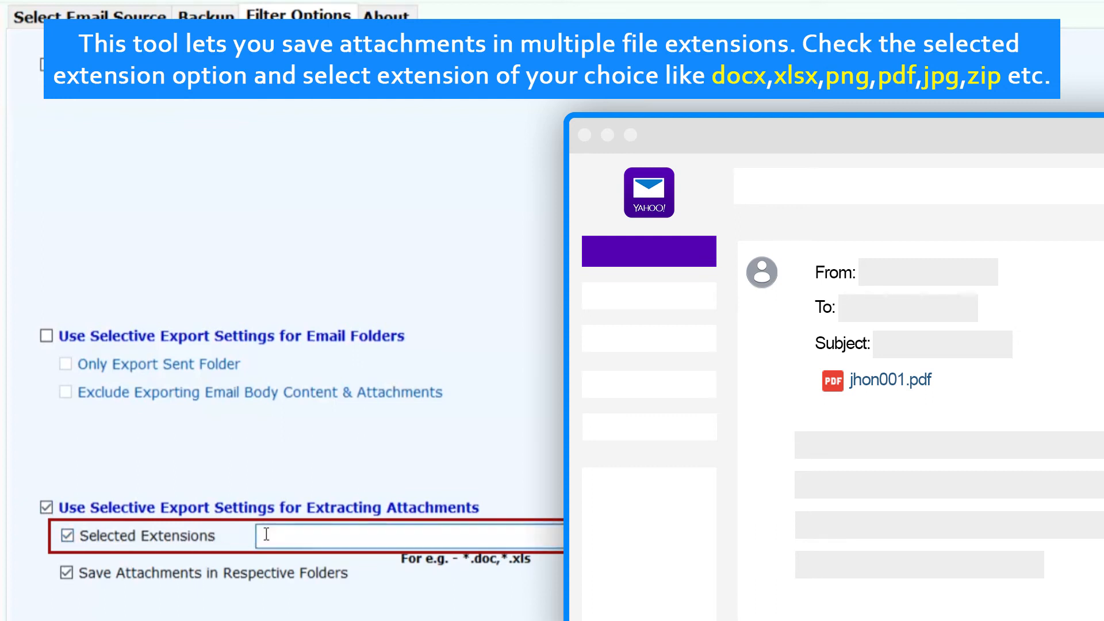
text(*.docx,*.xlsx,)
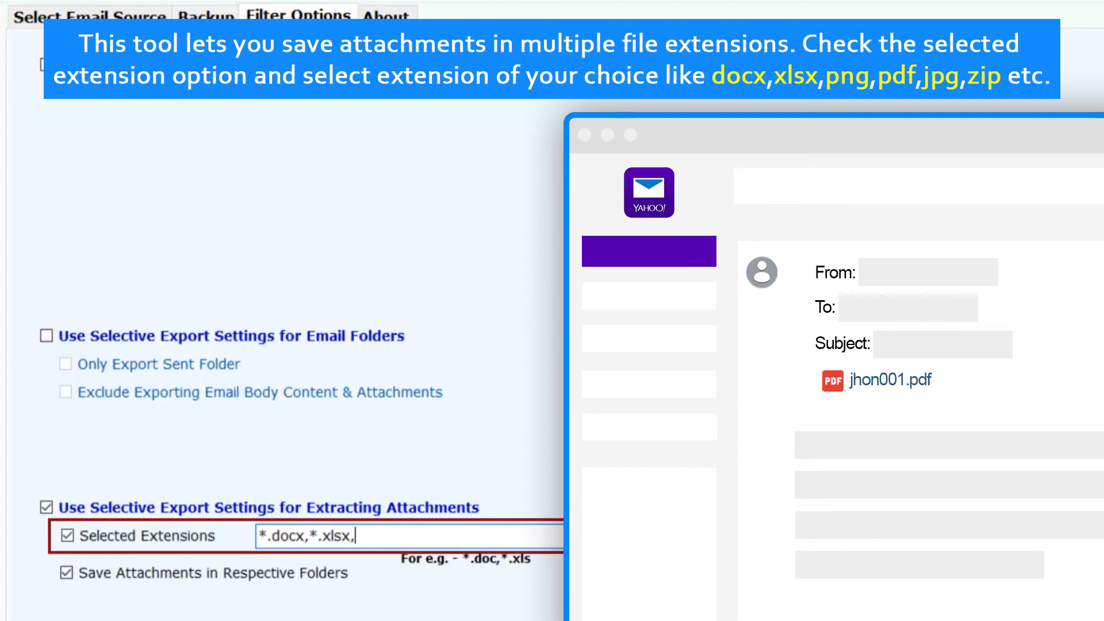
text(*.png,*.pdf,*)
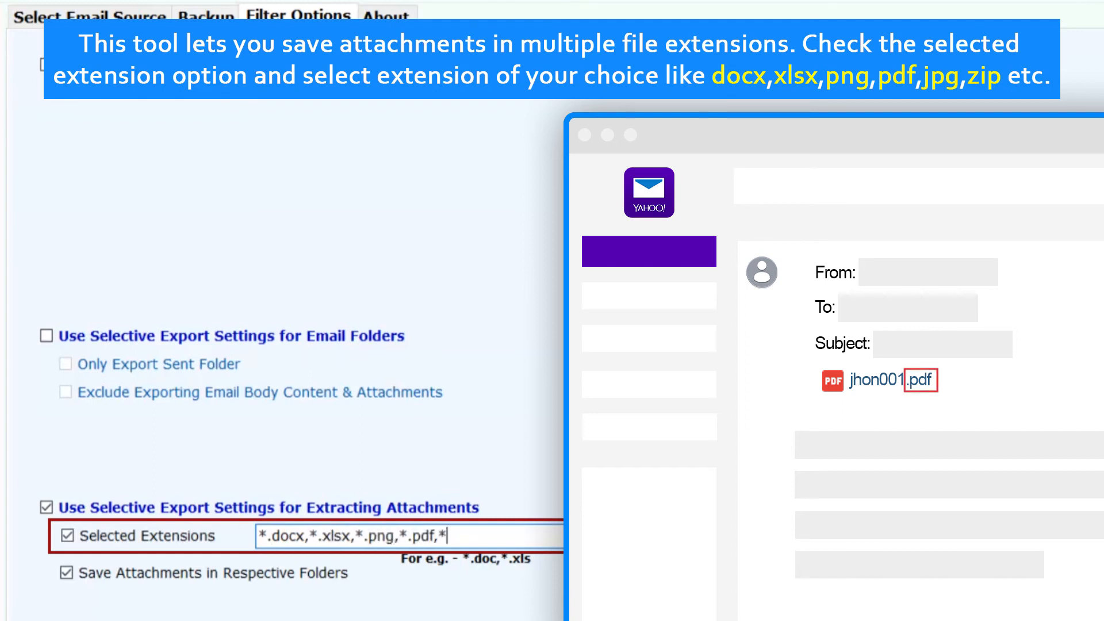
text(*.jpg,*.zip)
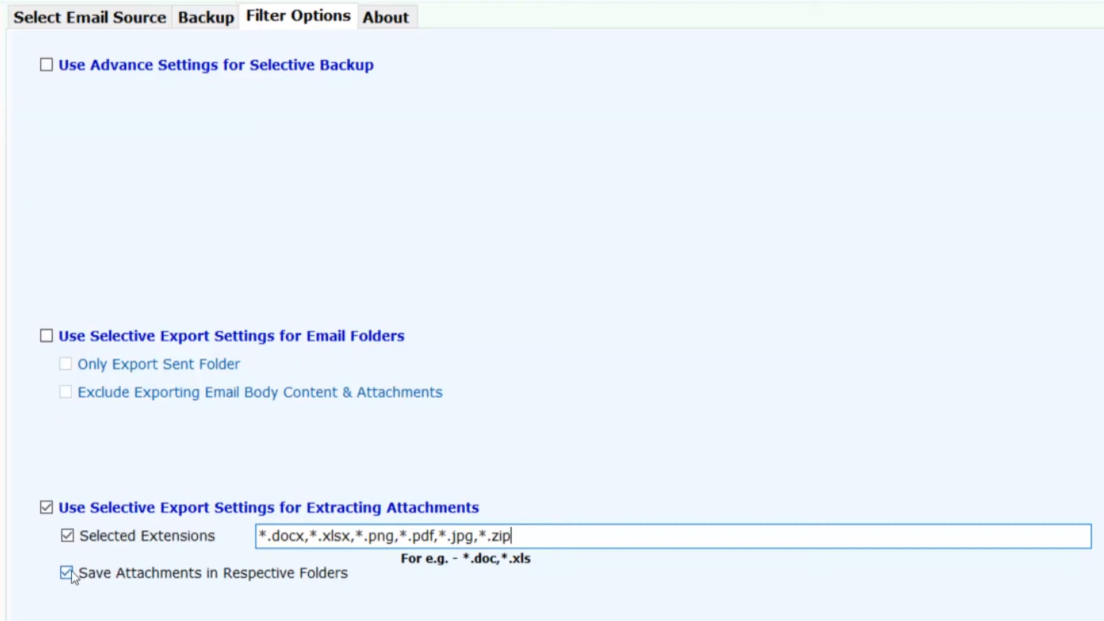
click(68, 573)
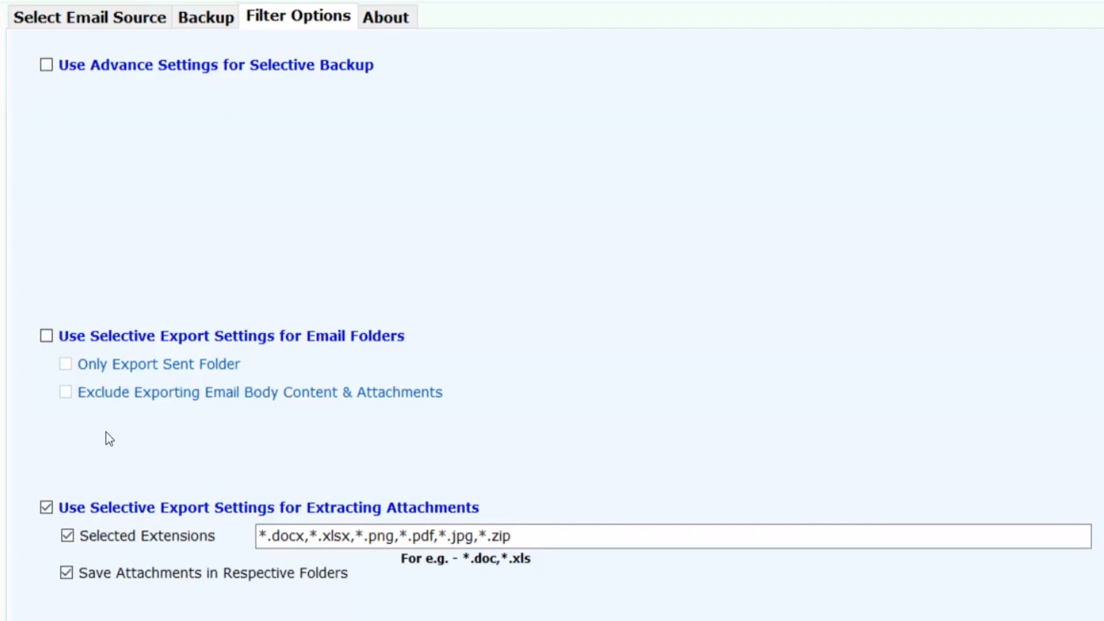
Run the Backup extraction and acknowledge the completion and trial-limit messages
click(205, 72)
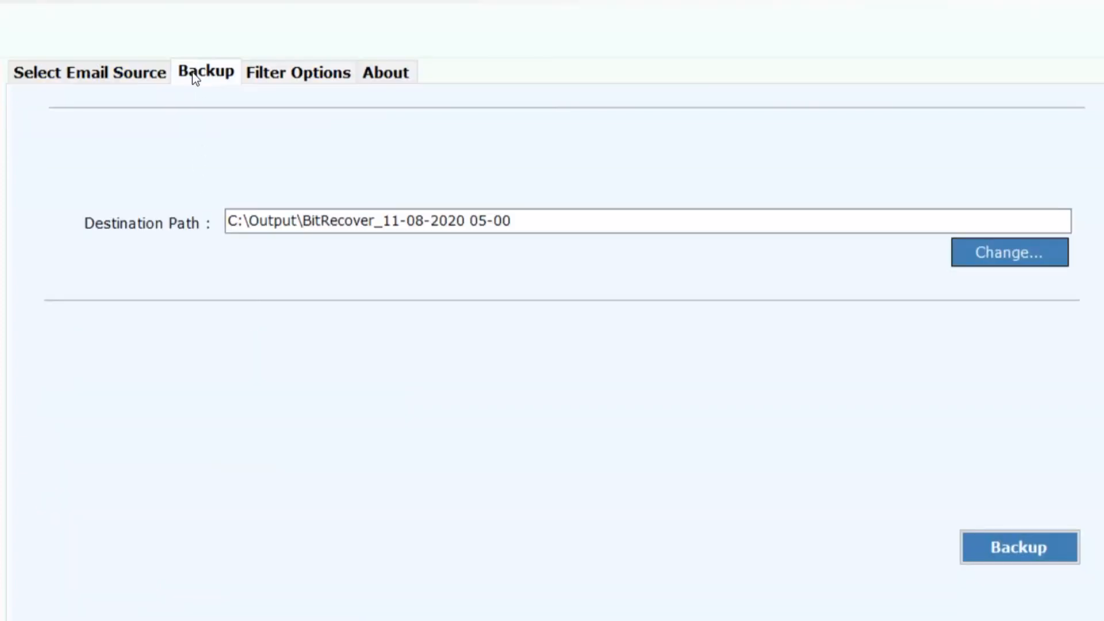
mouse_move(918, 494)
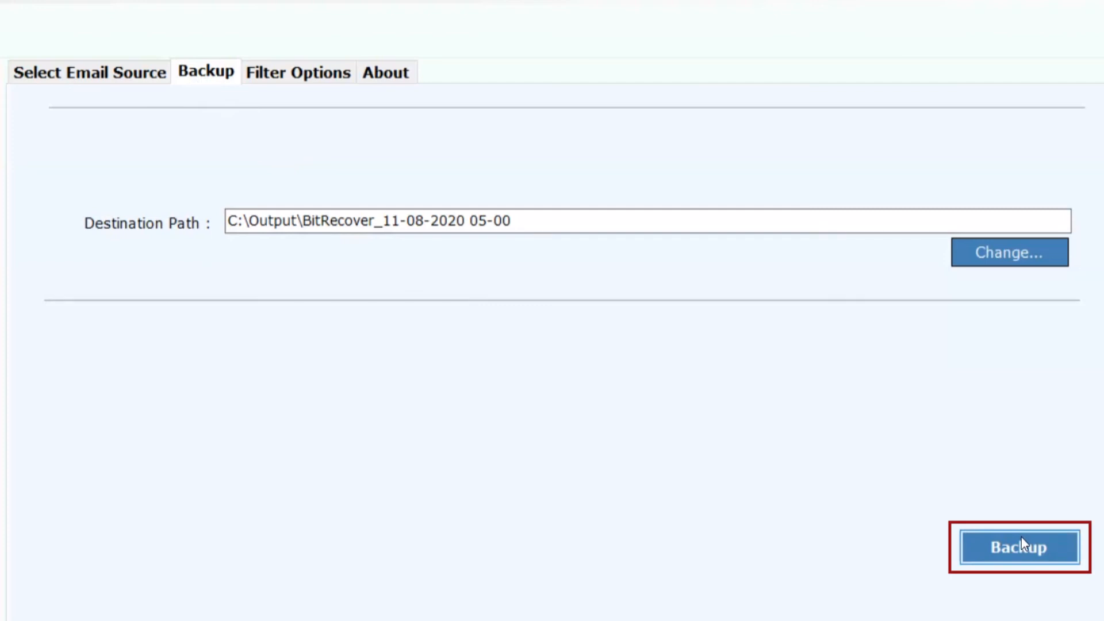
click(1018, 547)
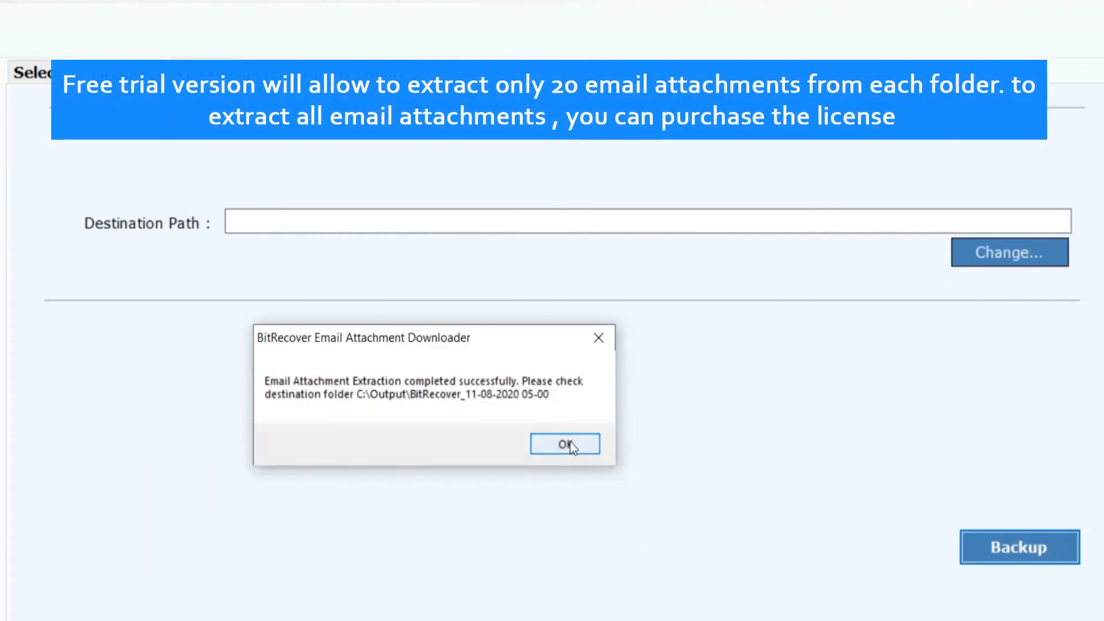
click(565, 444)
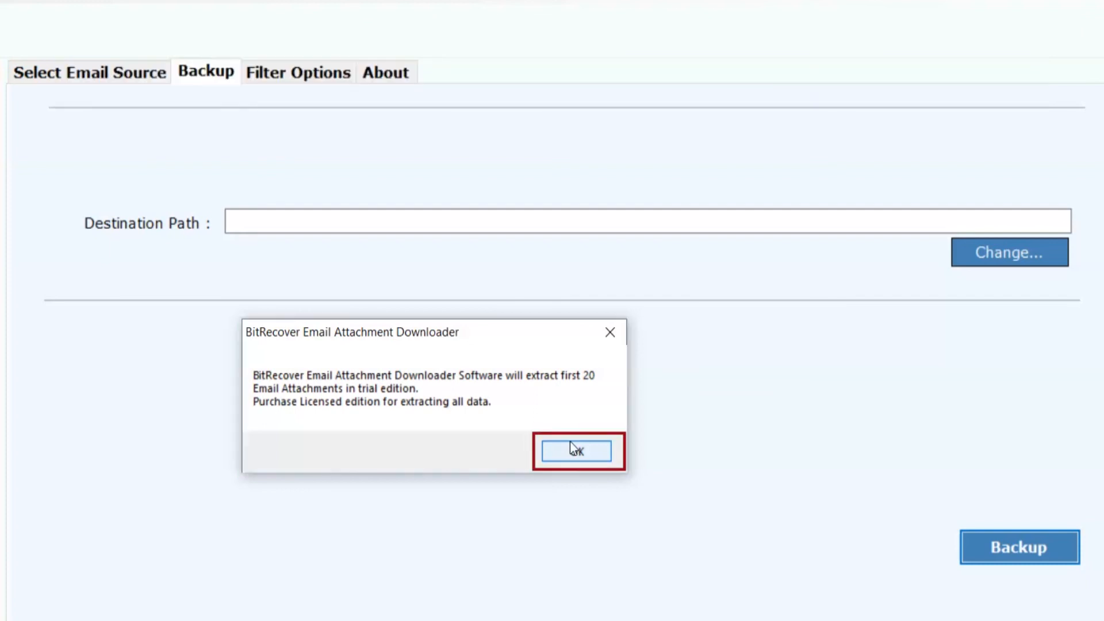
click(576, 451)
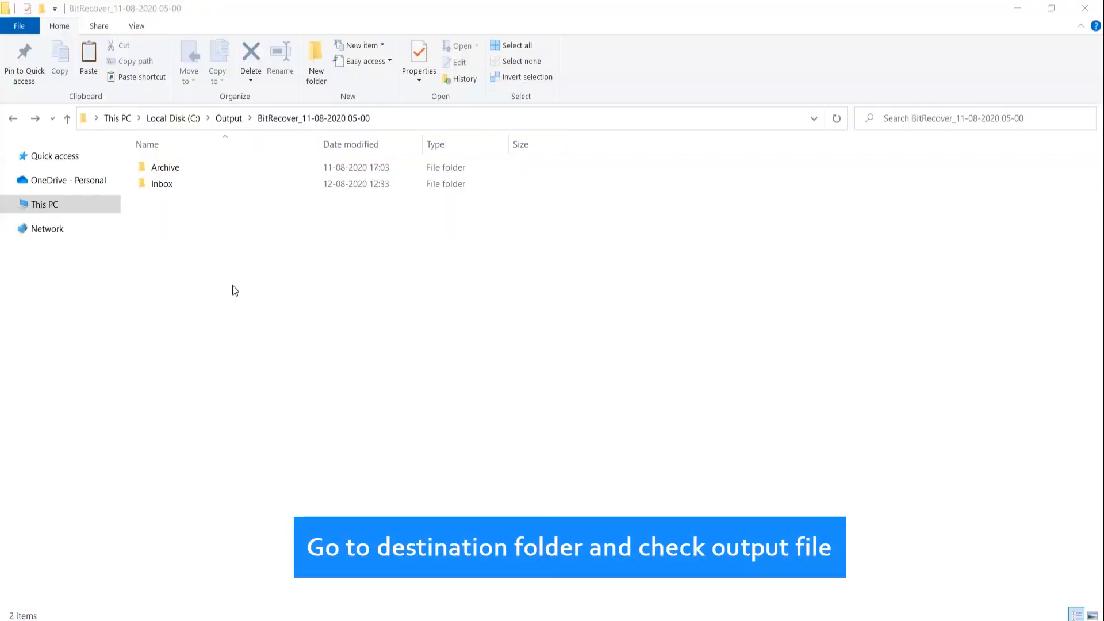
Browse into the destination's Inbox folder in File Explorer showing the downloaded attachments
click(164, 168)
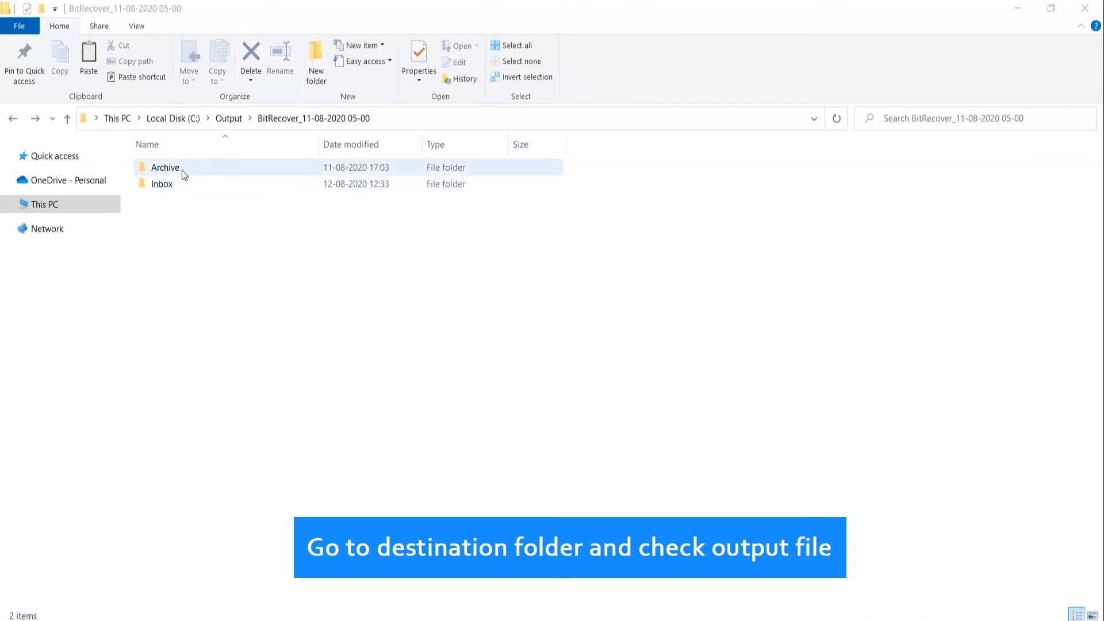
double_click(161, 184)
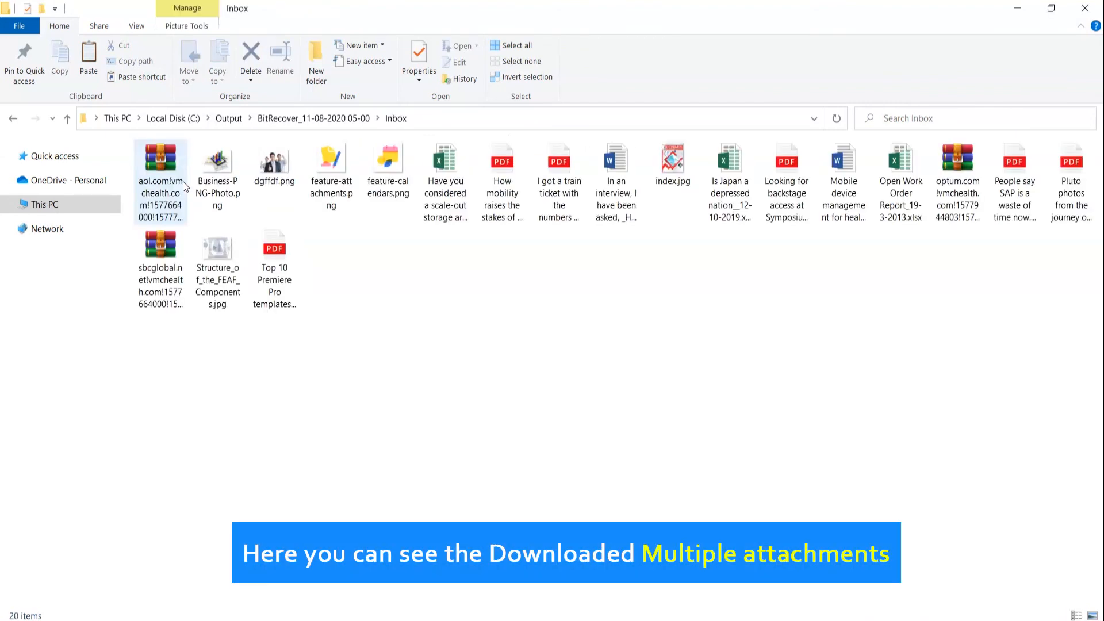